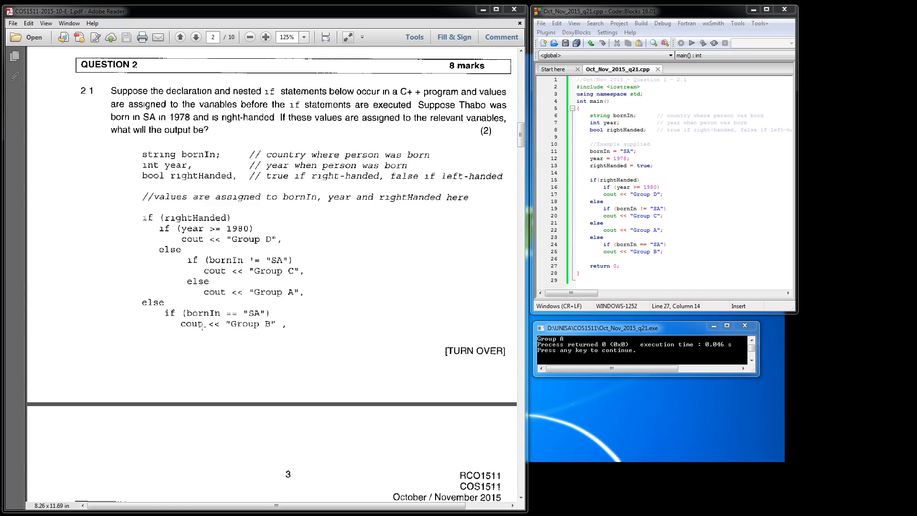
{"action": "mouse_move", "coordinate": [494, 326]}
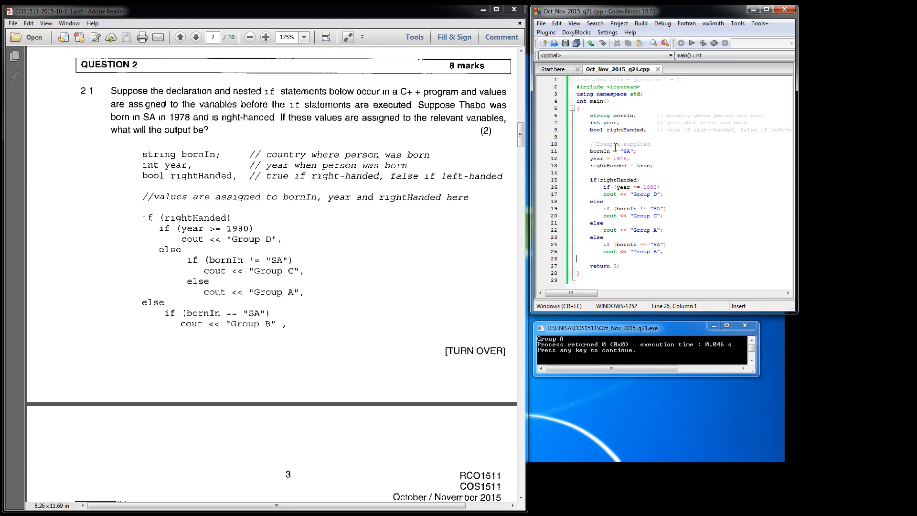
{"action": "mouse_move", "coordinate": [600, 125]}
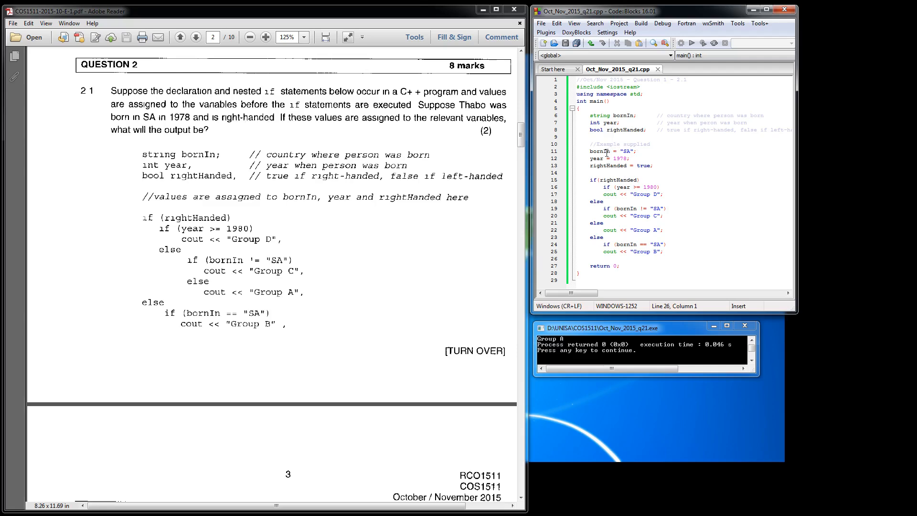
{"action": "mouse_move", "coordinate": [624, 151]}
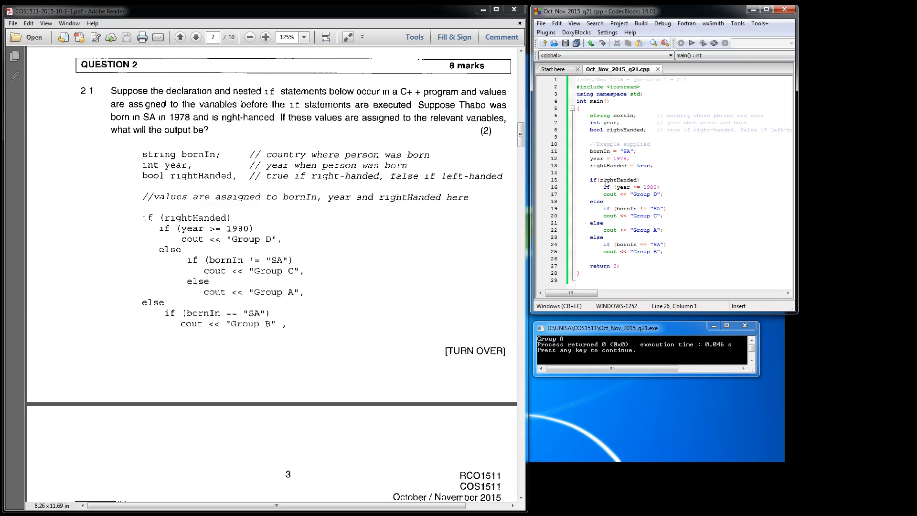
{"action": "mouse_move", "coordinate": [545, 345]}
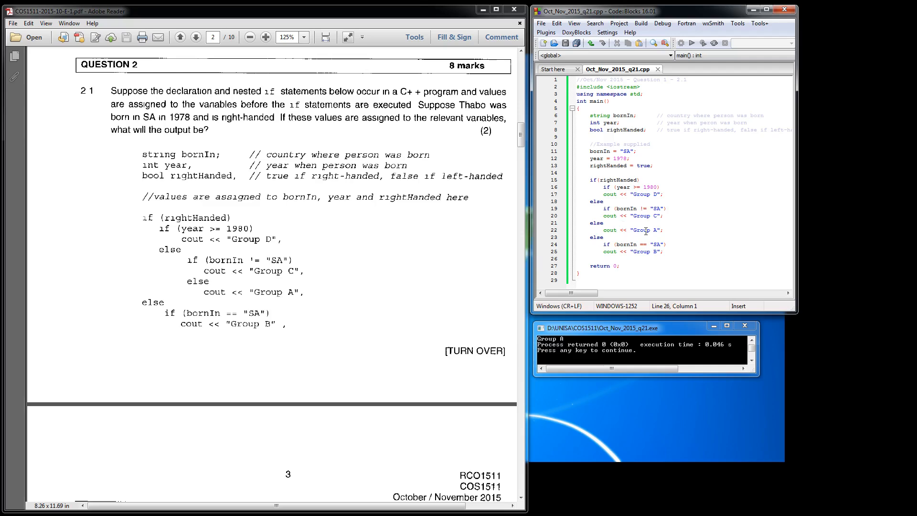
{"action": "mouse_move", "coordinate": [647, 201]}
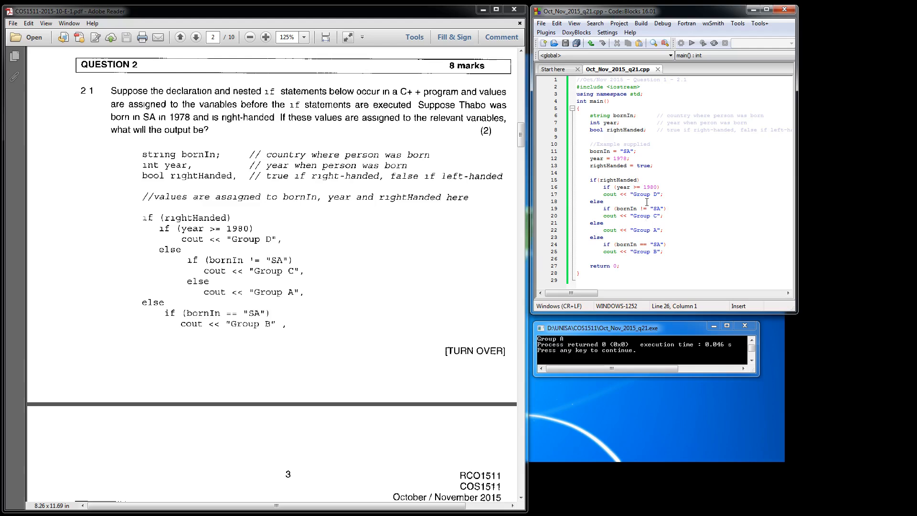